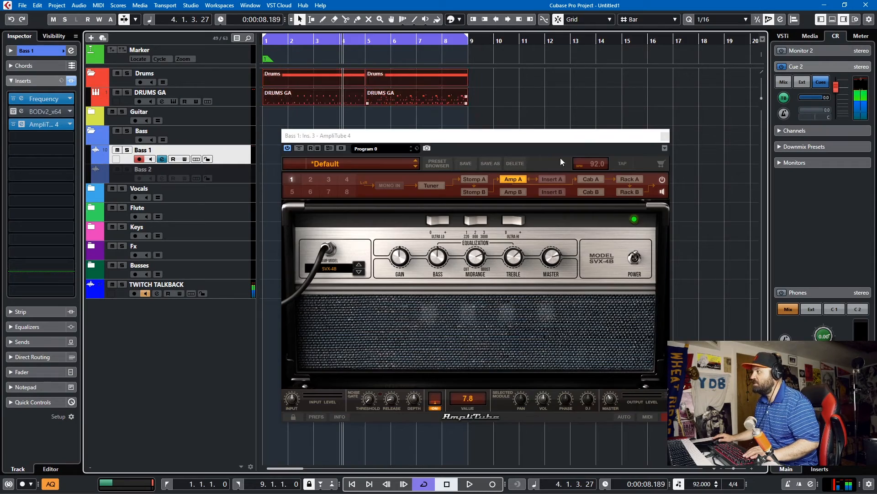
# - Close the AmpliTube 4 window on Bass 1 and scroll the arrangement toward the Marker track view
pyautogui.click(665, 148)
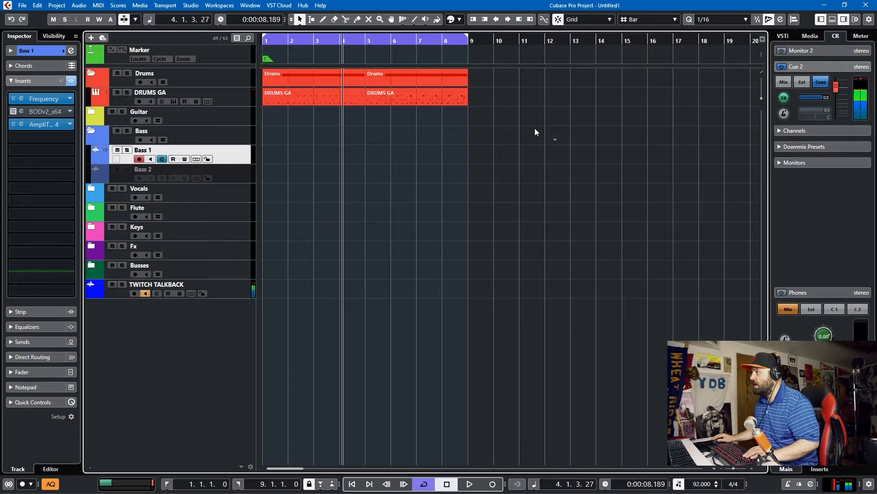
pyautogui.hscroll(3)
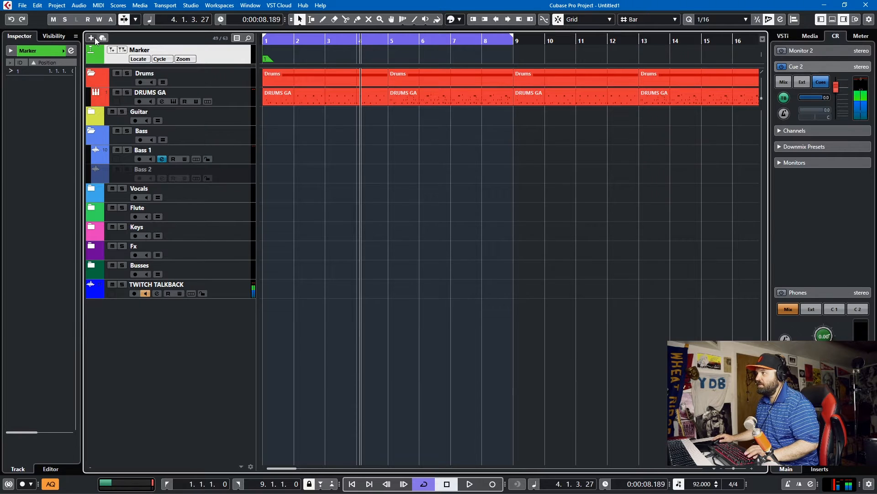
# - Bring up the Add Track dialog from the Project menu and dismiss it again
pyautogui.click(91, 38)
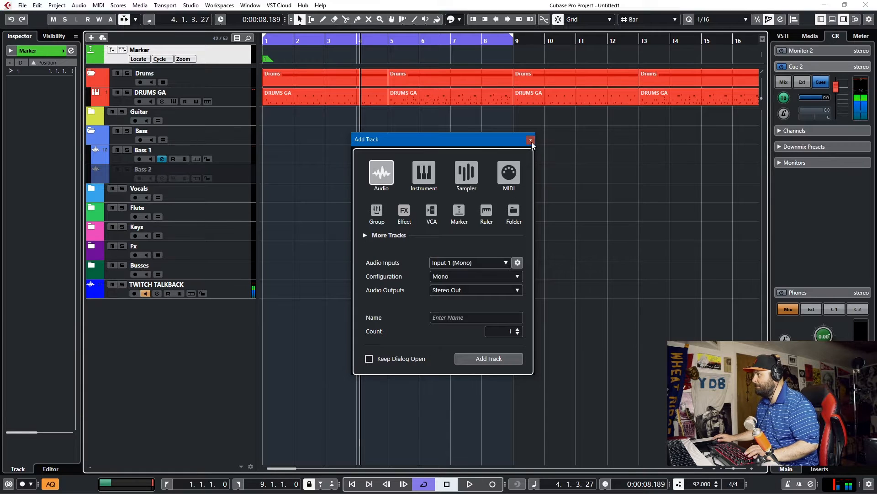
pyautogui.click(530, 139)
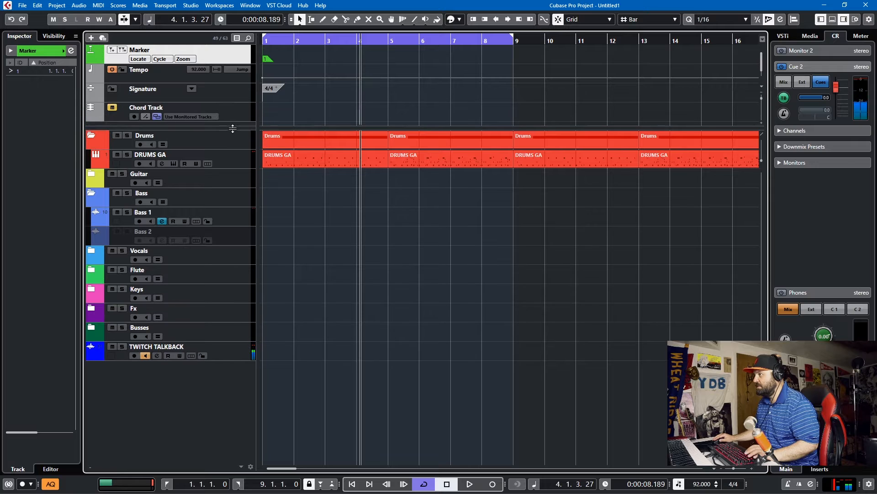
pyautogui.moveTo(173, 99)
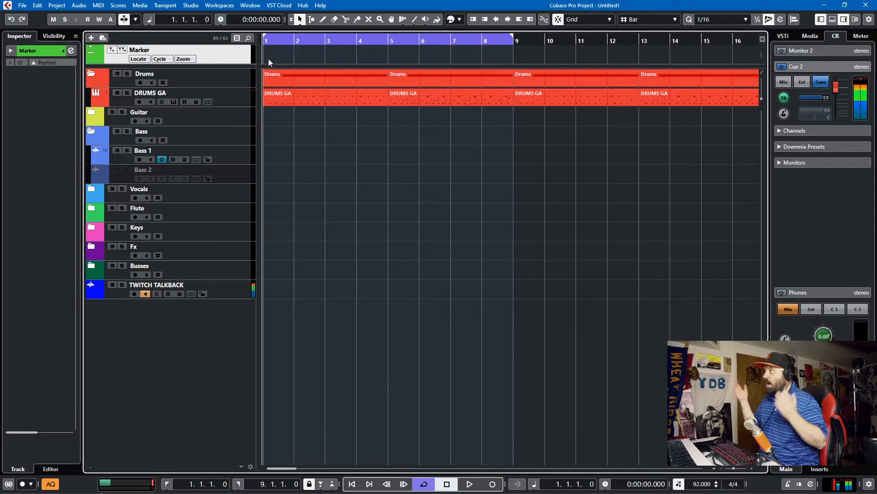
# - Place the play position on the ruler at bar 17 ready for inserting a marker
pyautogui.click(266, 60)
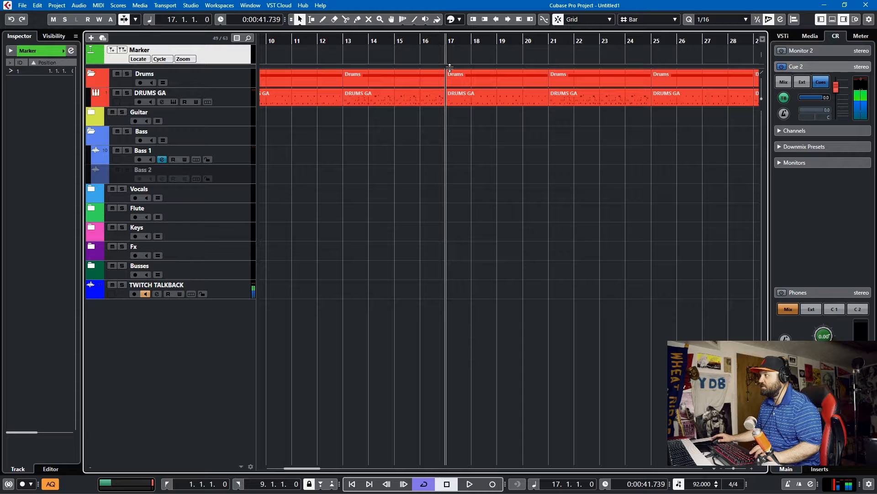
pyautogui.click(450, 58)
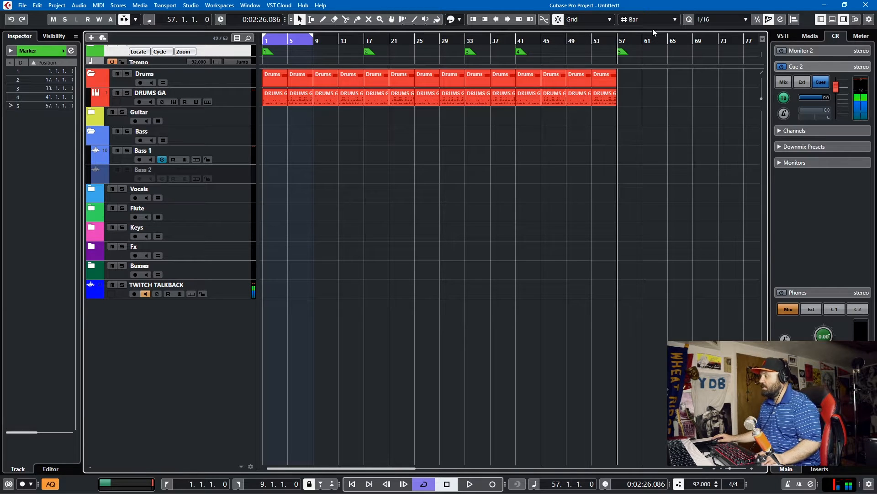
pyautogui.moveTo(648, 29)
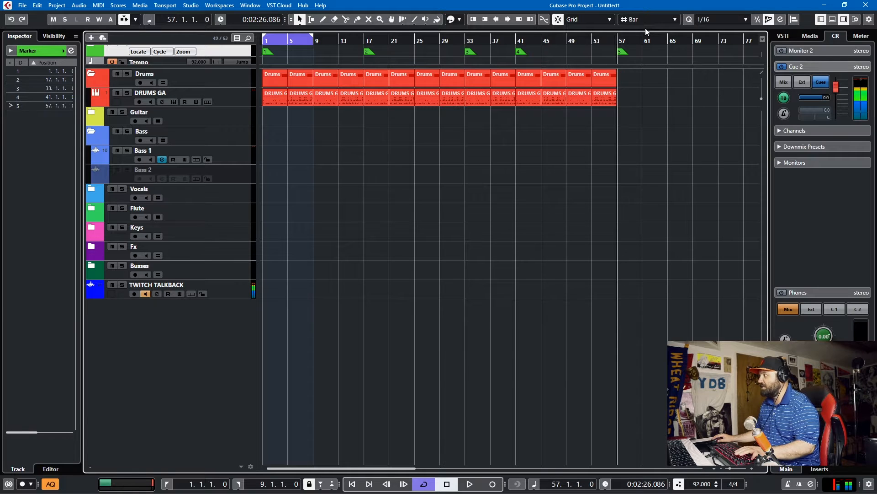
# - Alternate selection between the DRUMS GA and Bass 1 tracks while duplicating bass events across bars 9–53
pyautogui.click(150, 92)
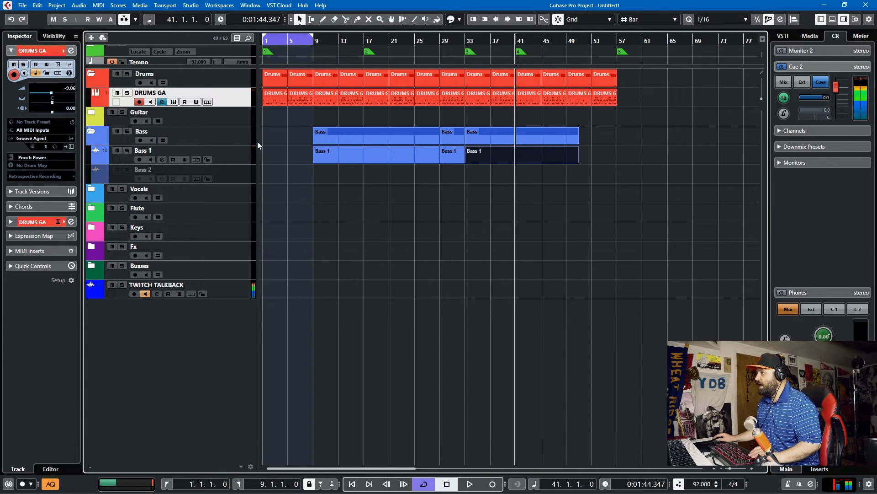
pyautogui.click(144, 150)
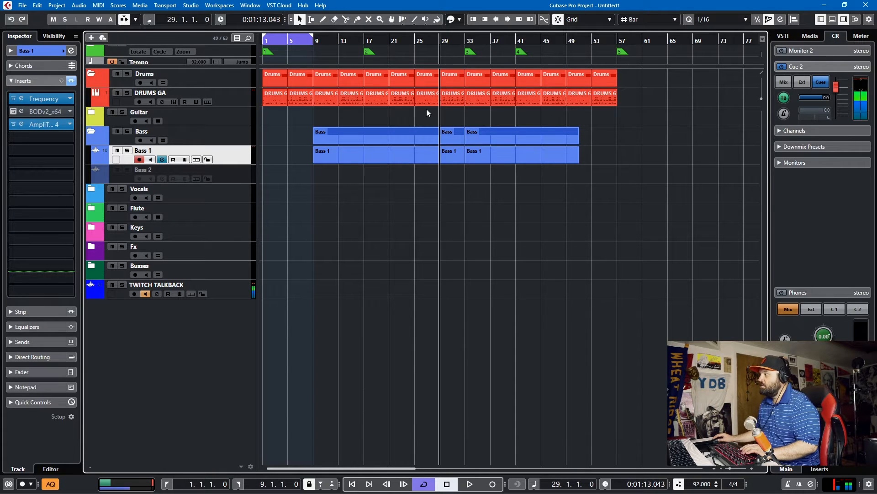
pyautogui.click(150, 93)
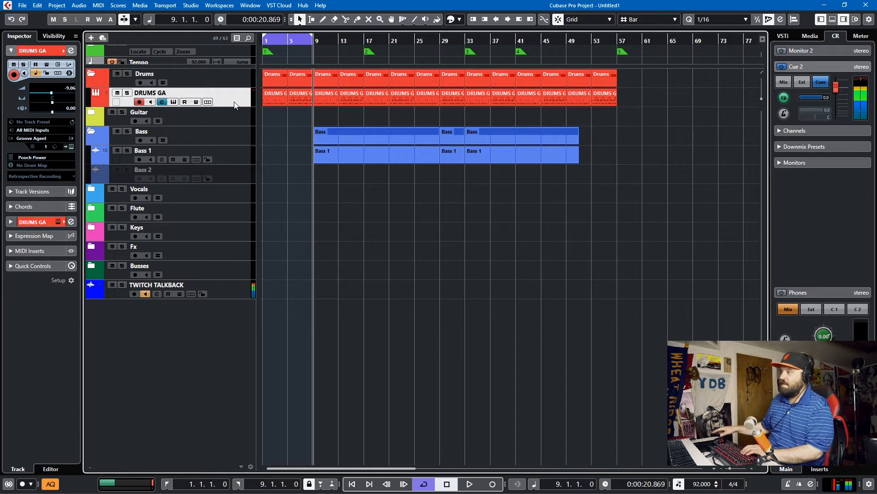
pyautogui.click(143, 150)
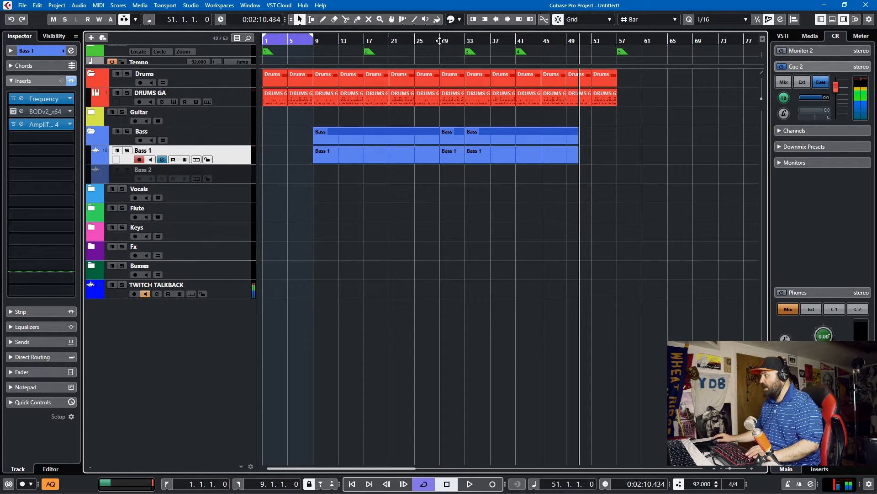
pyautogui.moveTo(415, 122)
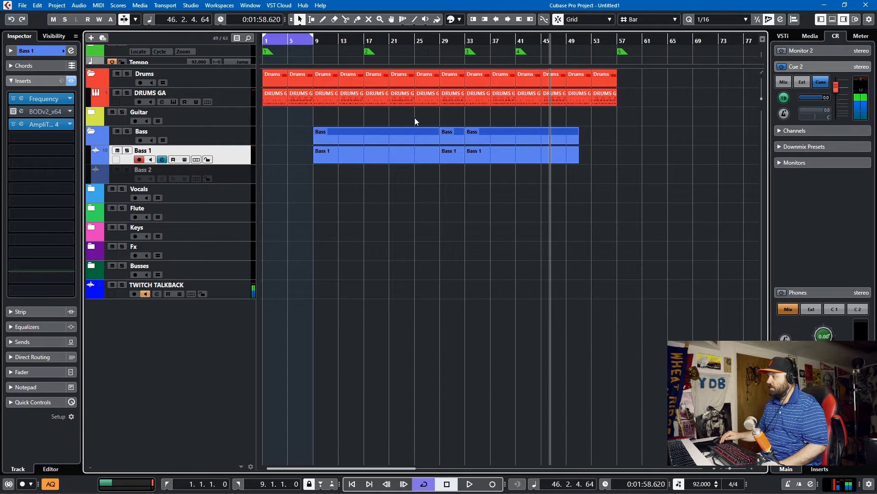
# - Move the play position back to around bar 12 inside the bass section
pyautogui.click(351, 484)
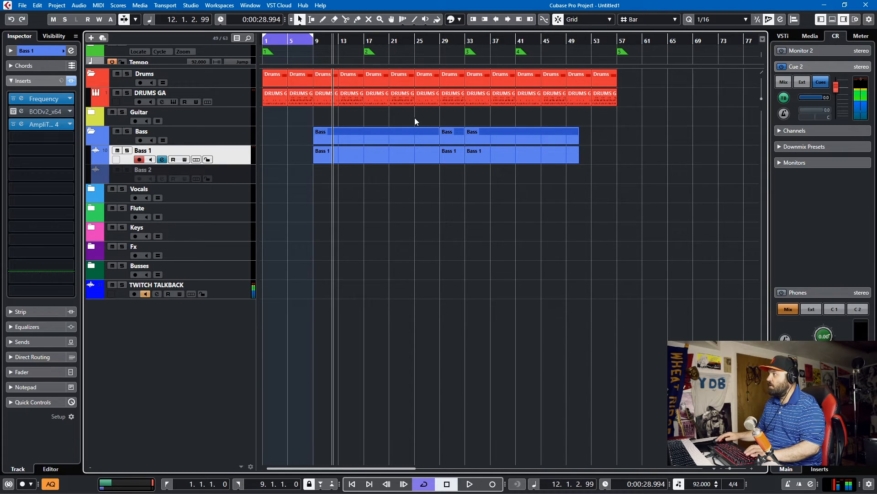
pyautogui.moveTo(667, 26)
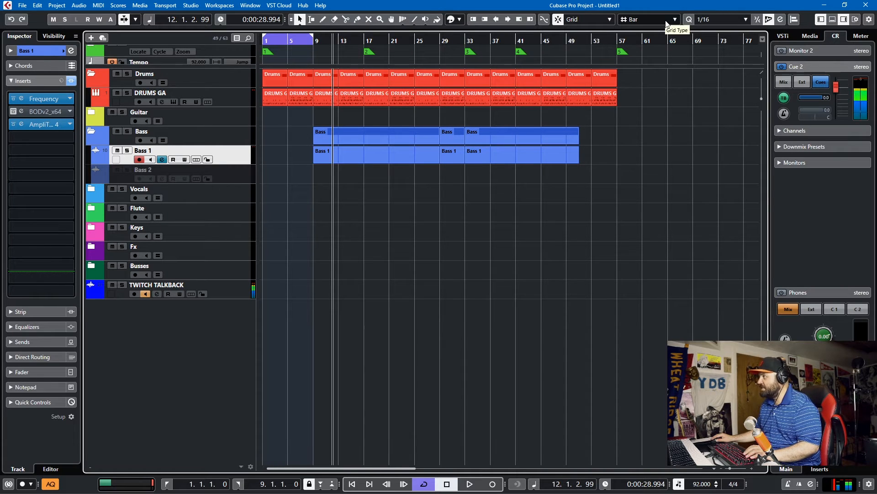
pyautogui.moveTo(513, 31)
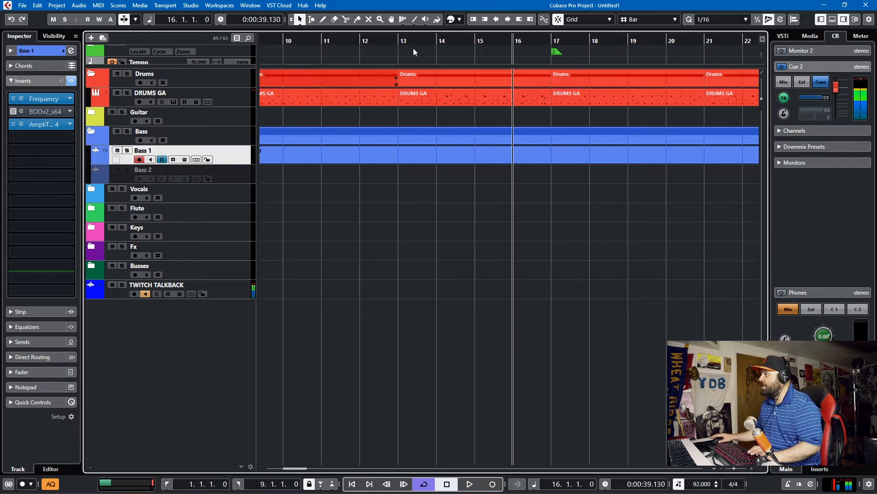
# - Make the grid follow the quantize value and set quantize to 1/8
pyautogui.click(649, 19)
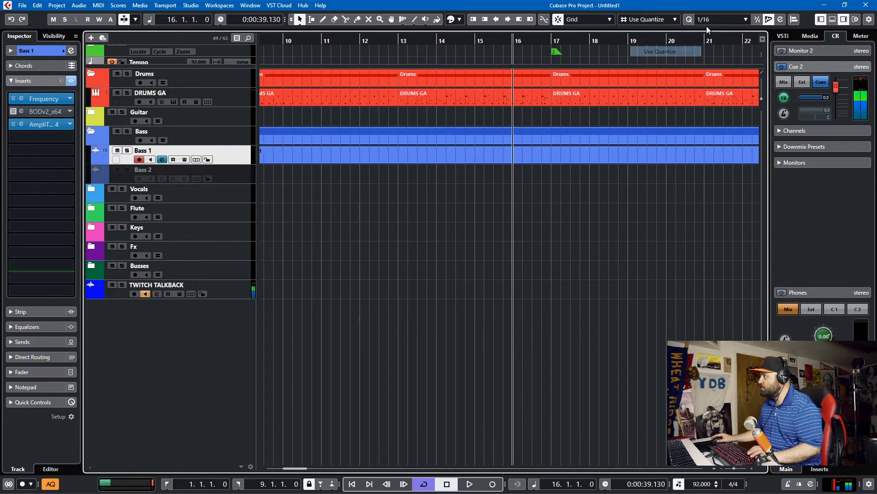
pyautogui.click(722, 19)
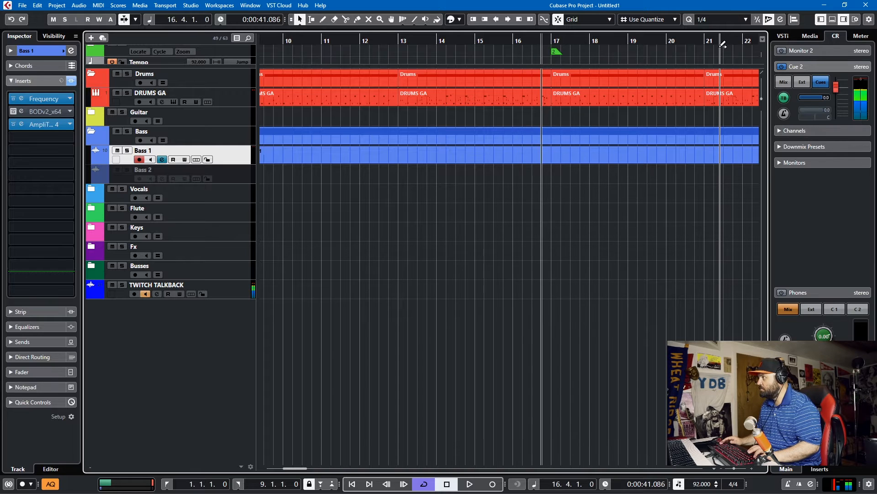
pyautogui.click(722, 19)
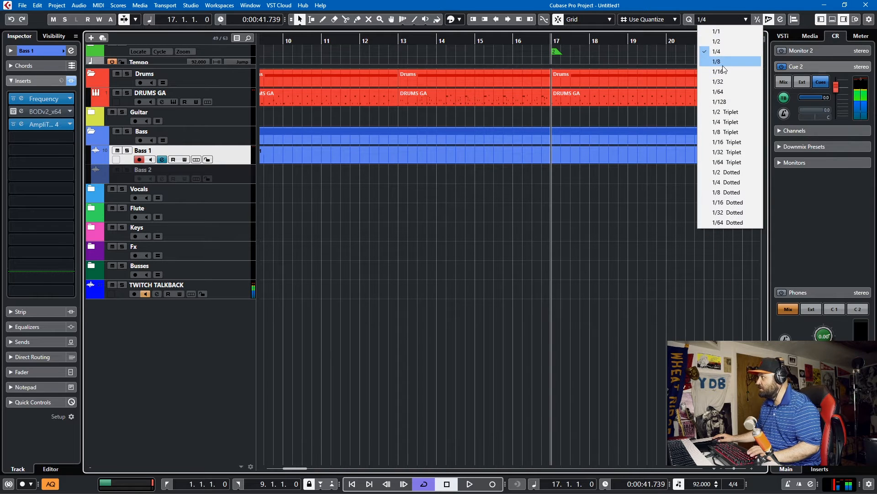
pyautogui.click(716, 62)
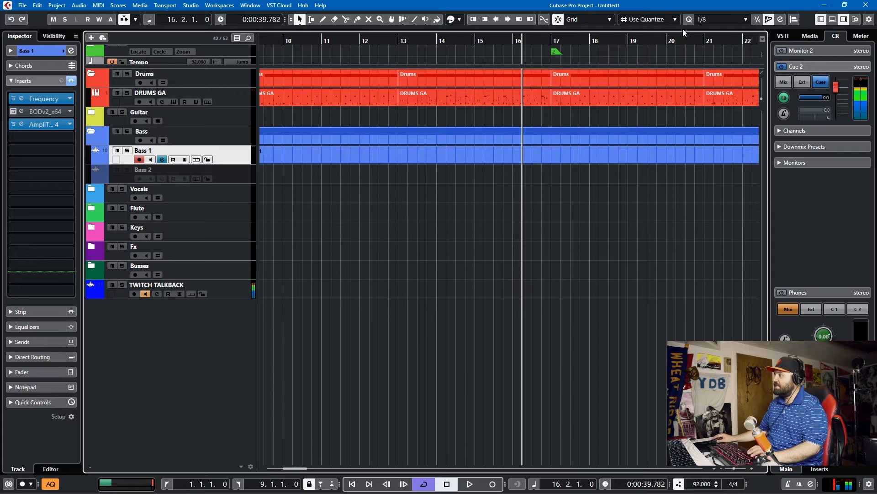
# - Switch the grid type back to bars and place the play position at bar 17
pyautogui.click(649, 19)
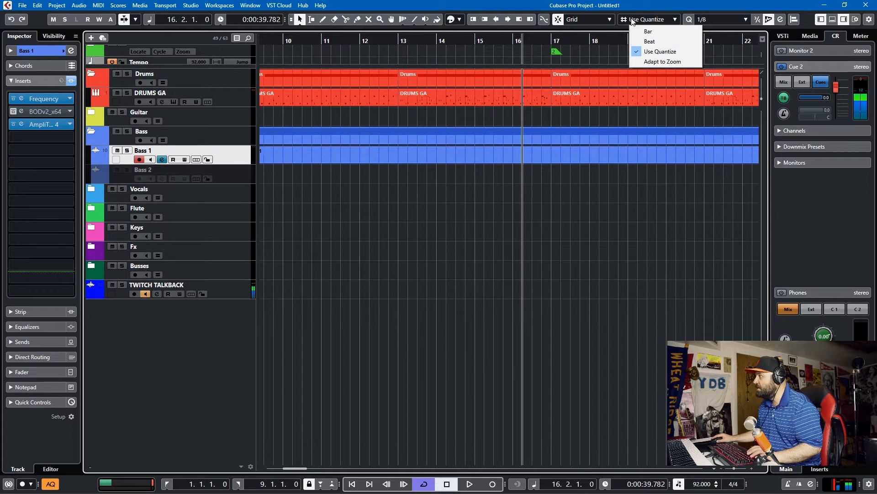
pyautogui.click(649, 31)
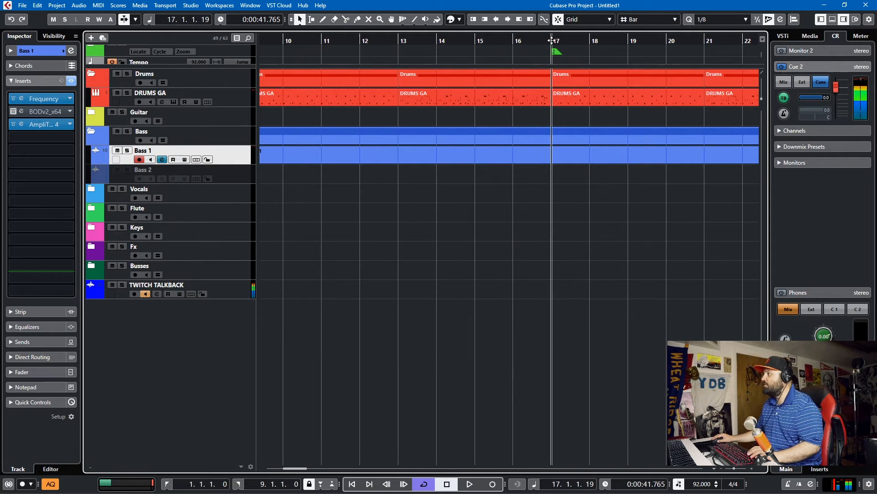
pyautogui.click(469, 484)
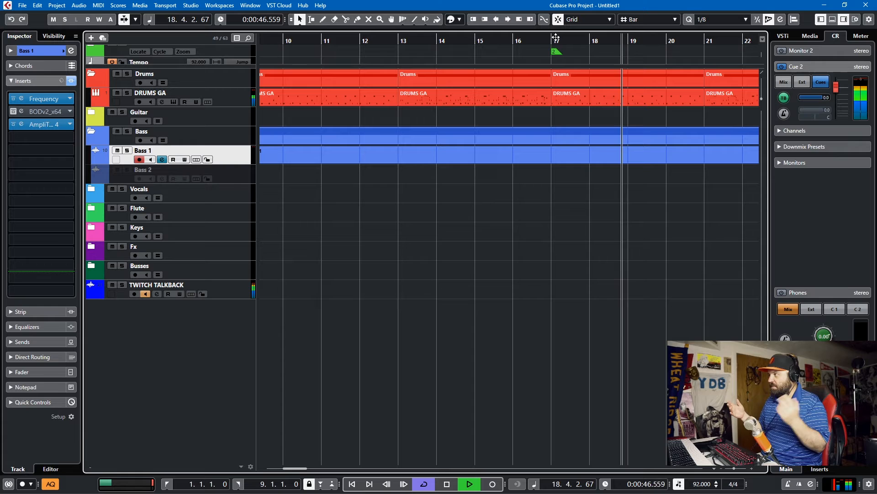
pyautogui.click(447, 484)
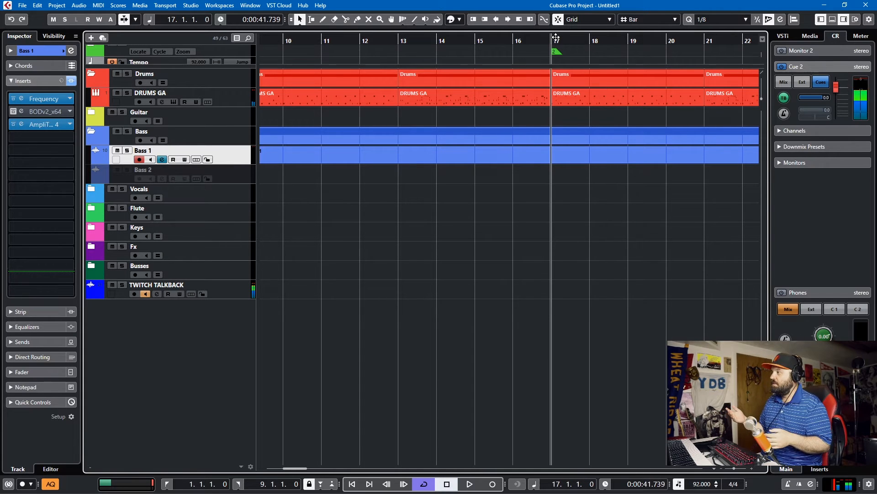
pyautogui.moveTo(543, 19)
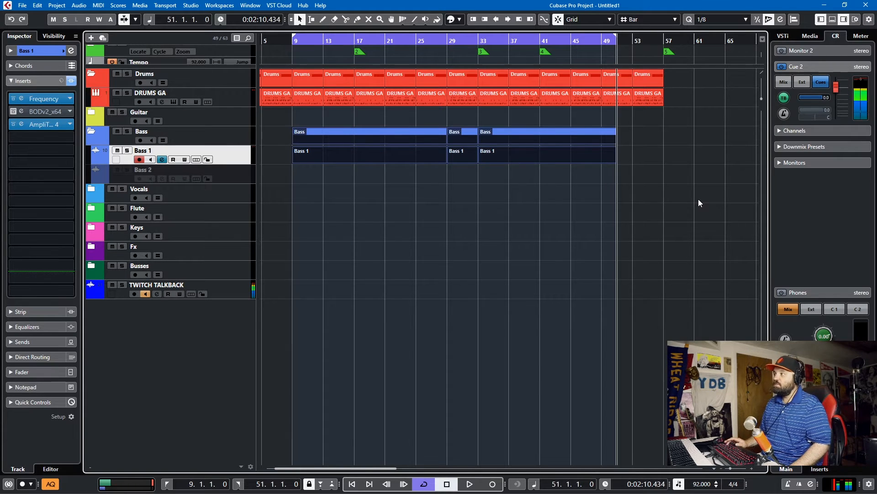
pyautogui.moveTo(640, 112)
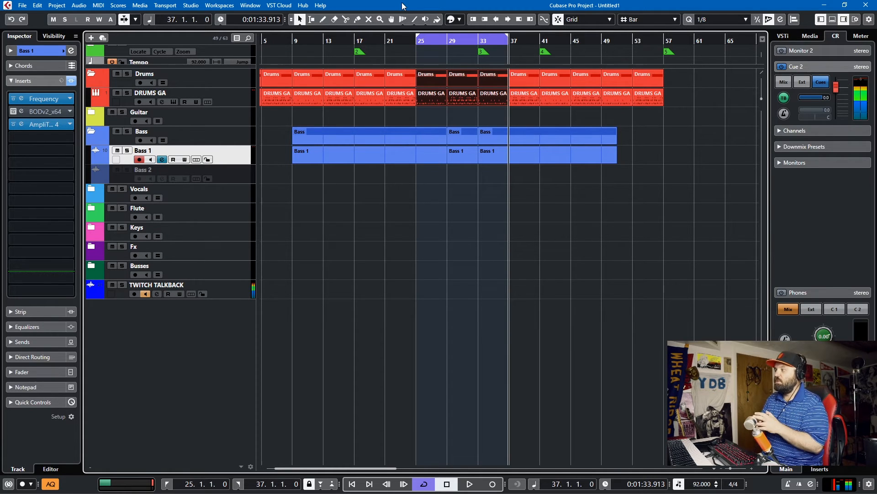
pyautogui.moveTo(664, 206)
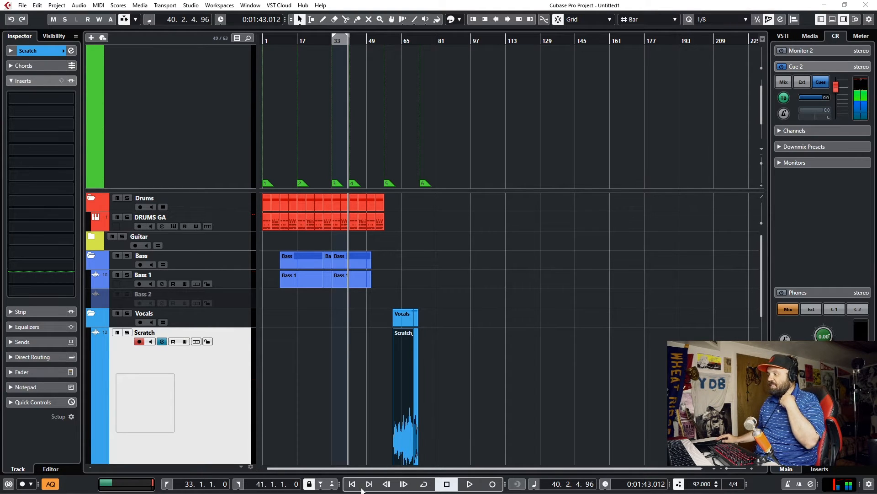
pyautogui.moveTo(351, 484)
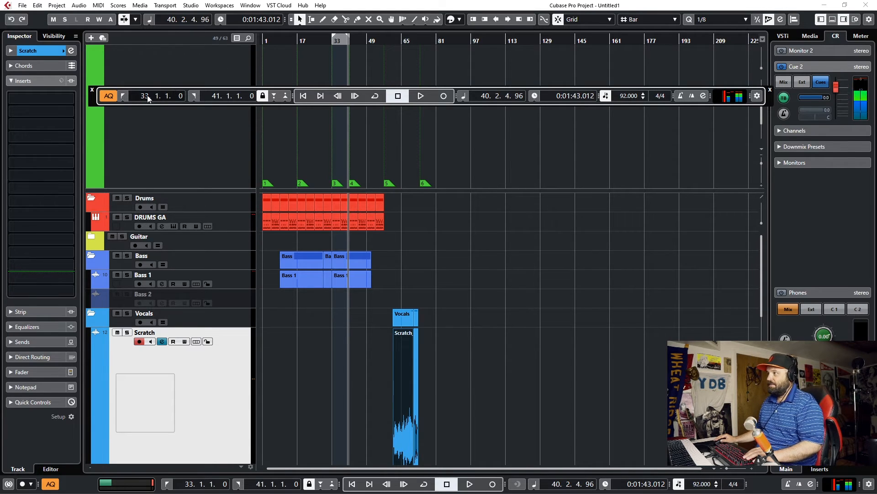
pyautogui.moveTo(144, 95)
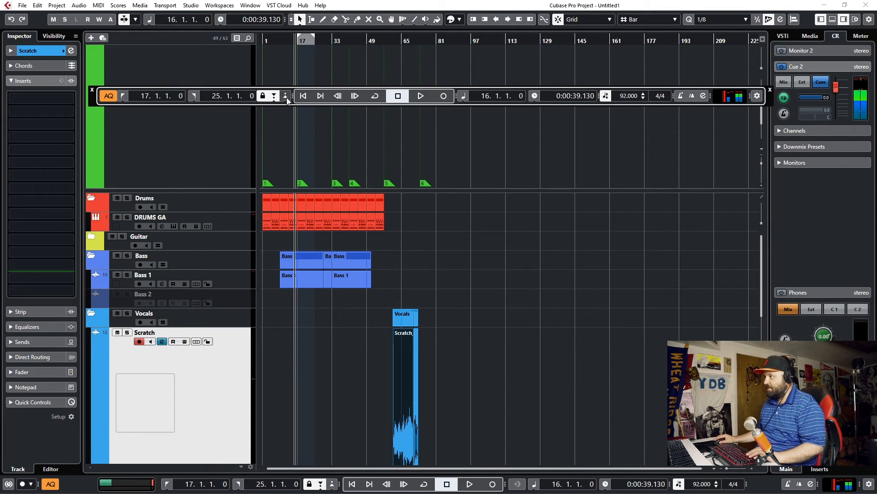
pyautogui.moveTo(266, 63)
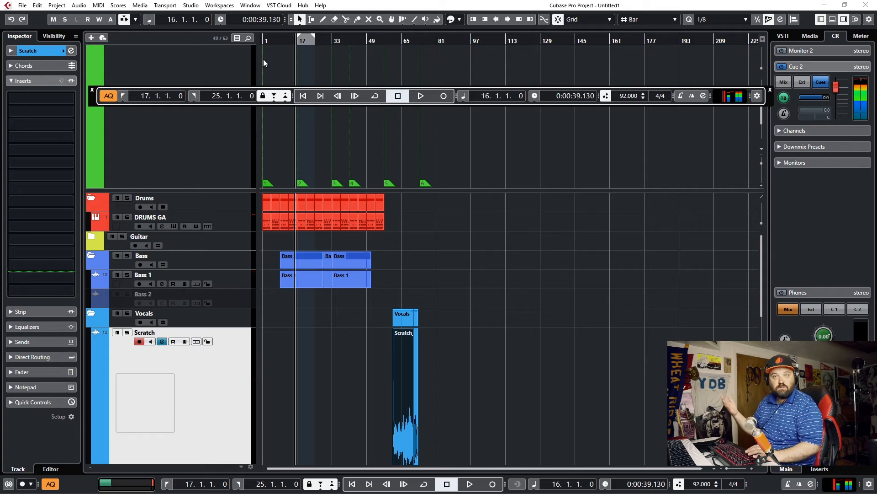
# - Arm the Scratch track area for the punched-in vocal take between bars 17 and 25
pyautogui.click(420, 96)
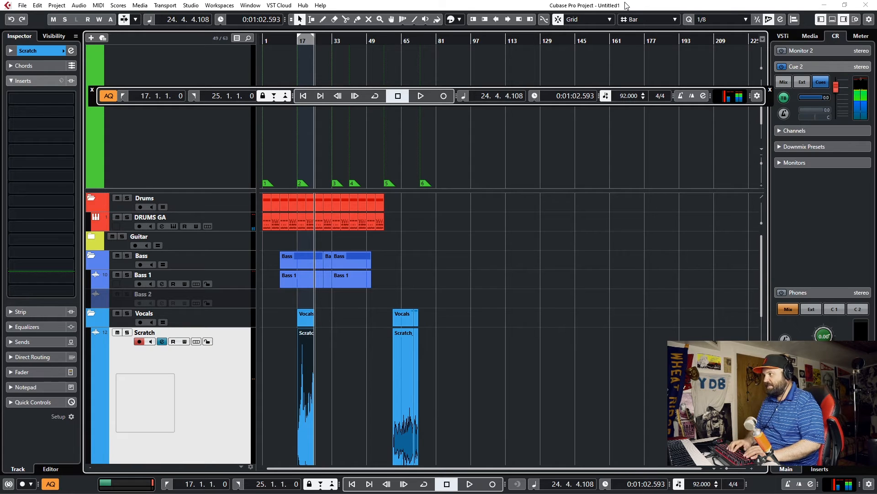
pyautogui.moveTo(284, 98)
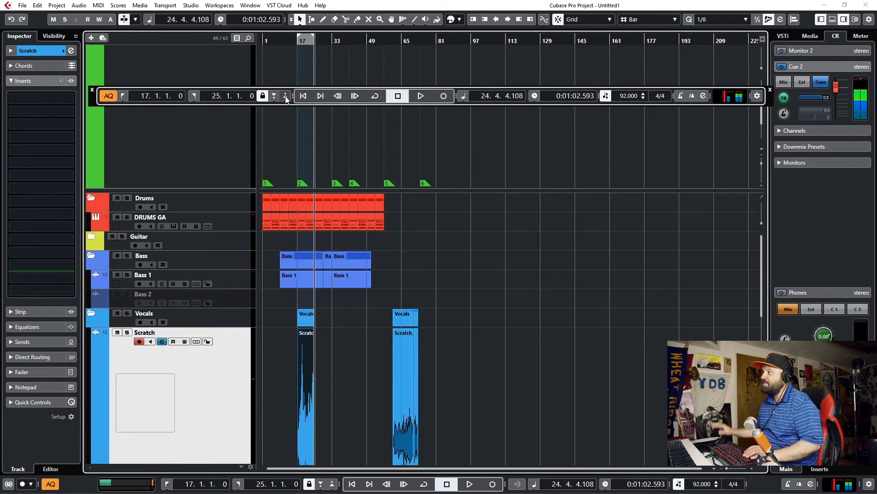
pyautogui.moveTo(250, 134)
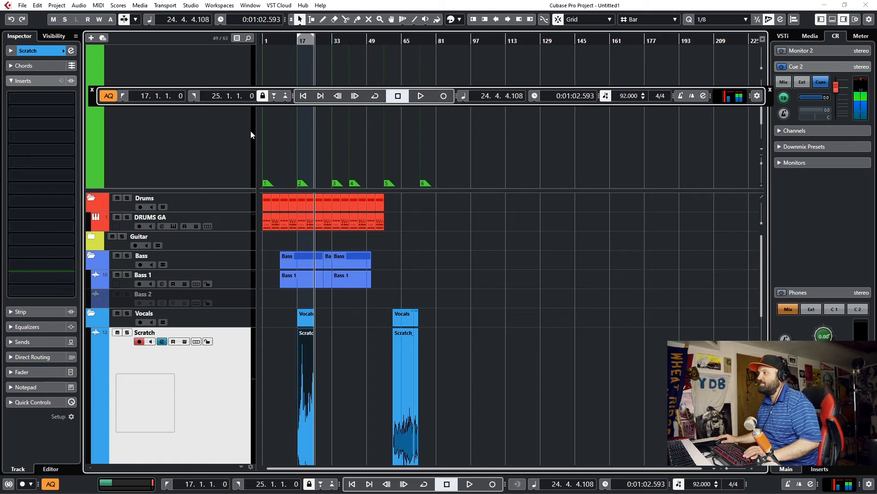
pyautogui.moveTo(303, 96)
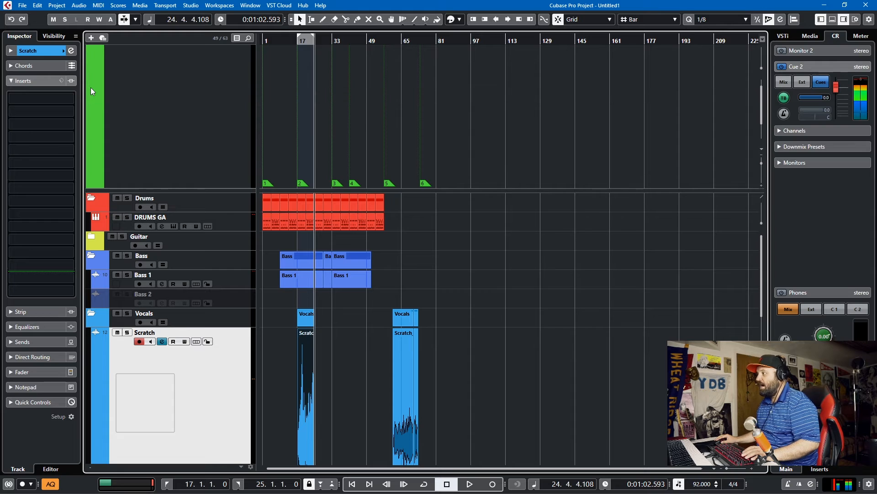
# - Set the play position on the lower ruler near bar 20 inside the 17–25 loop
pyautogui.click(469, 483)
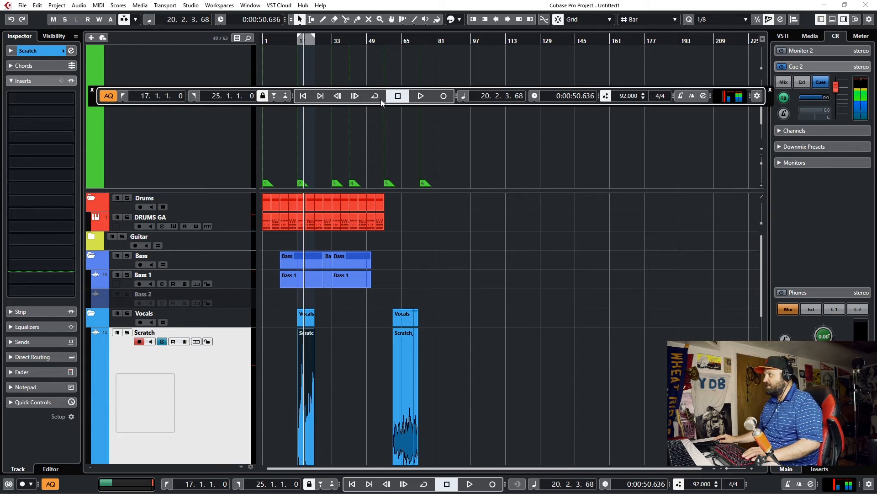
pyautogui.moveTo(147, 96)
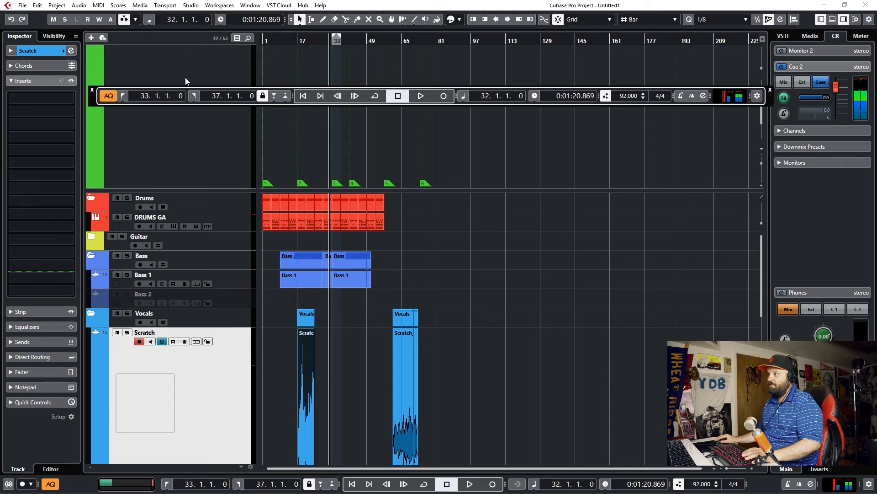
pyautogui.moveTo(492, 90)
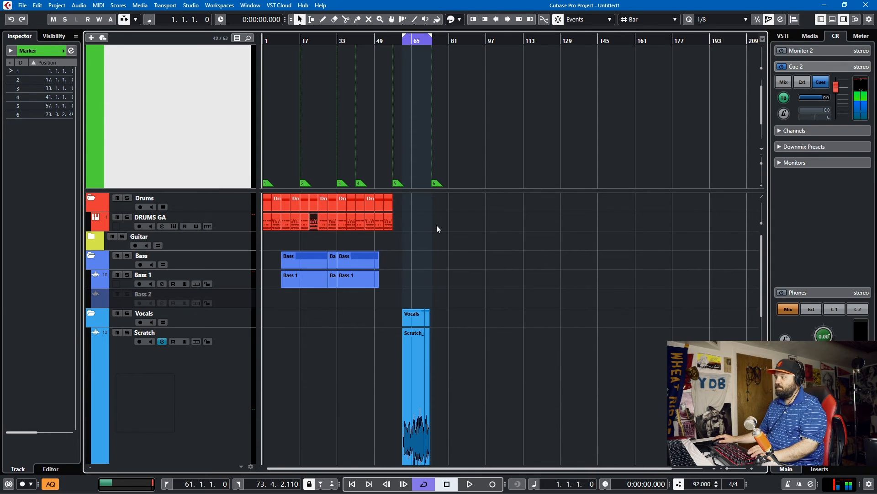
# - Select the DRUMS GA track in the track list
pyautogui.click(149, 218)
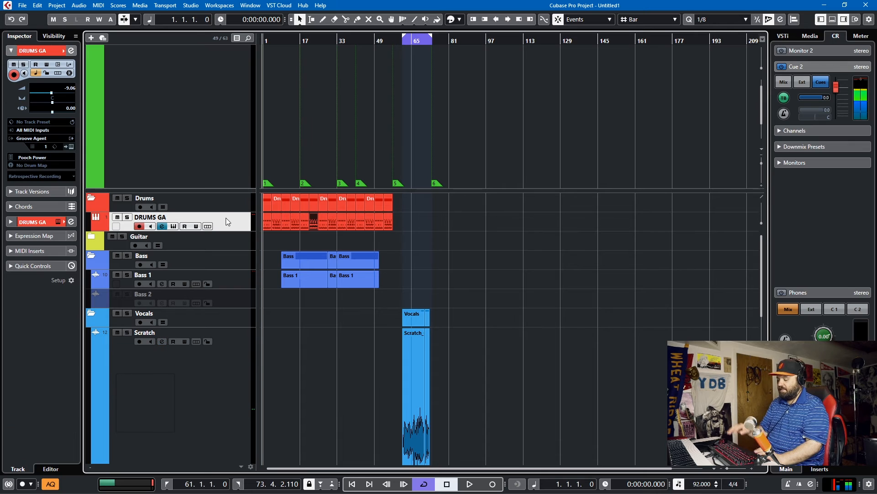
pyautogui.moveTo(280, 185)
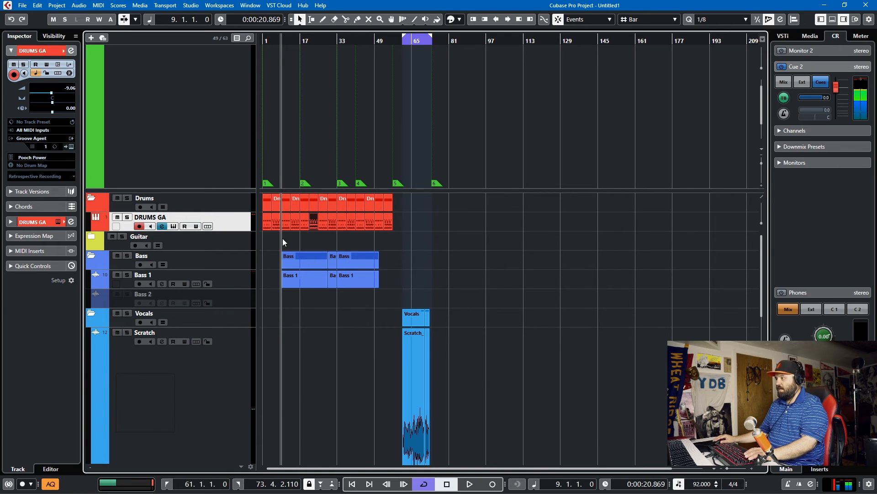
pyautogui.moveTo(289, 247)
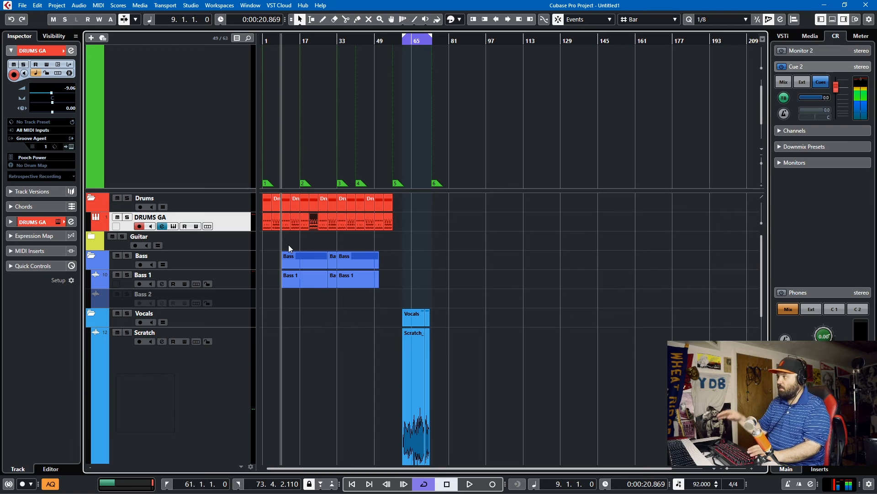
# - Set Snap Type to Grid and Grid Type to Use Quantize (1/8)
pyautogui.click(587, 19)
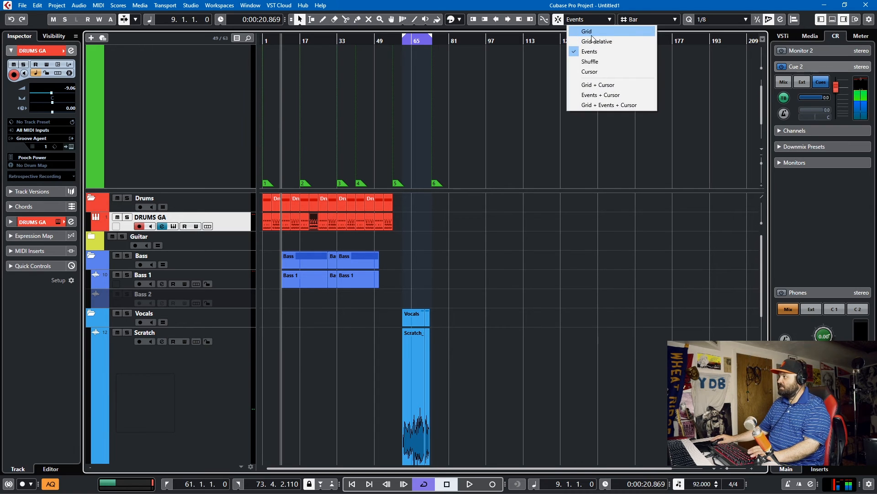
pyautogui.click(586, 31)
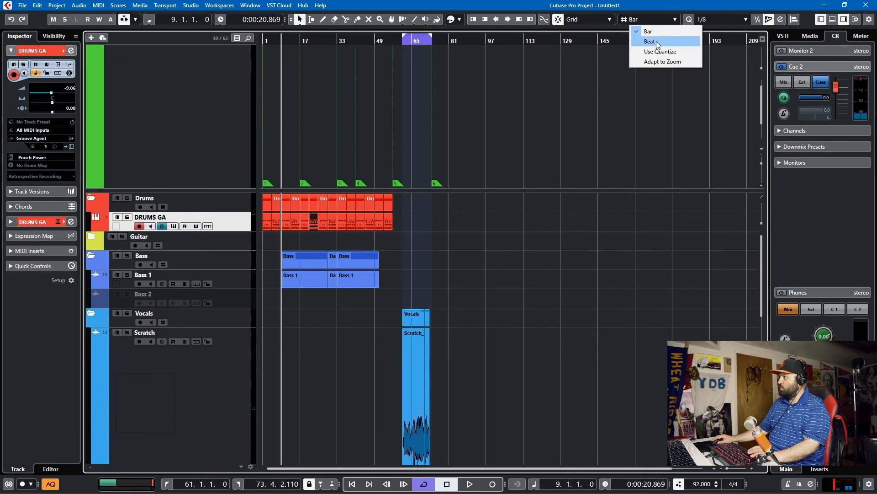
pyautogui.click(648, 41)
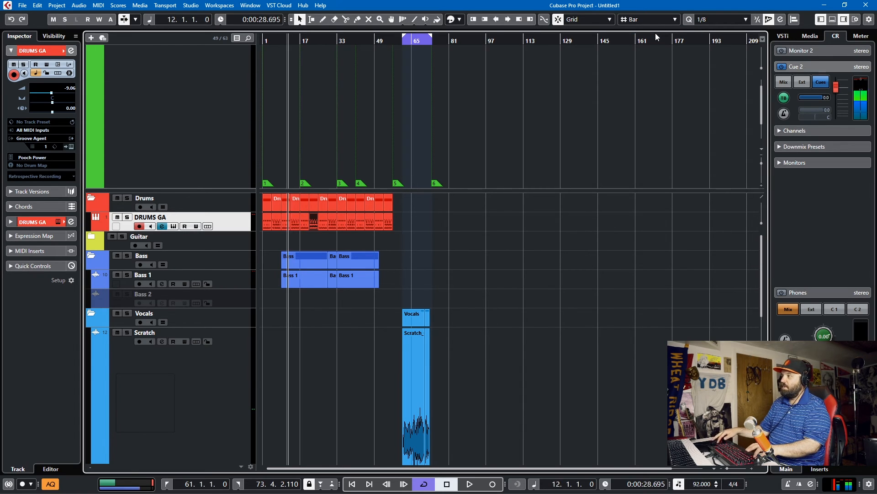
pyautogui.click(588, 19)
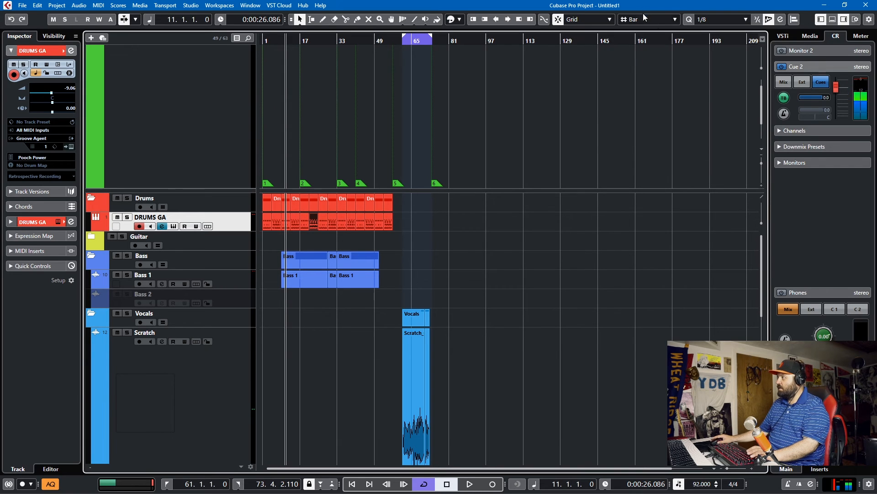
pyautogui.click(649, 19)
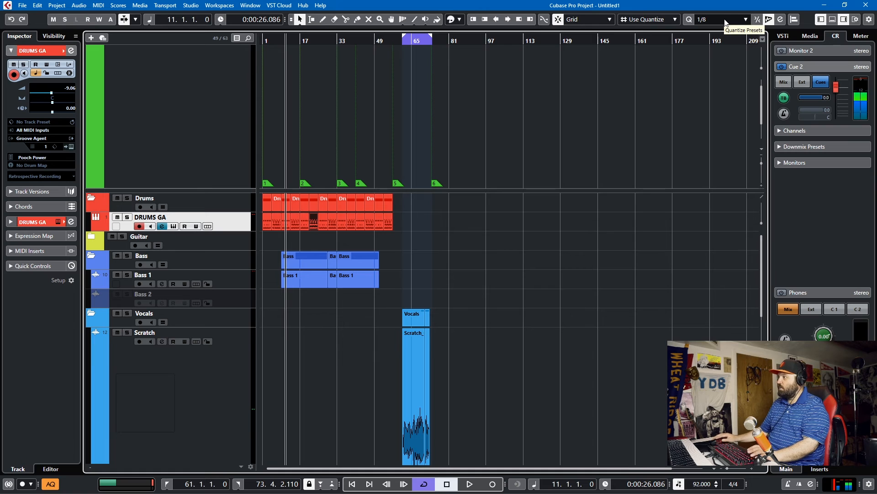
# - Place the play position at bar 32 and select a lower track in the list
pyautogui.click(469, 483)
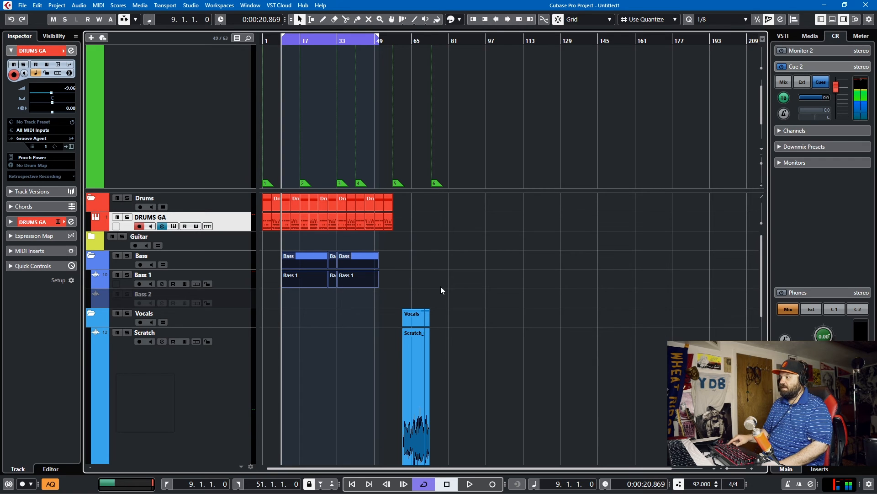
pyautogui.click(144, 332)
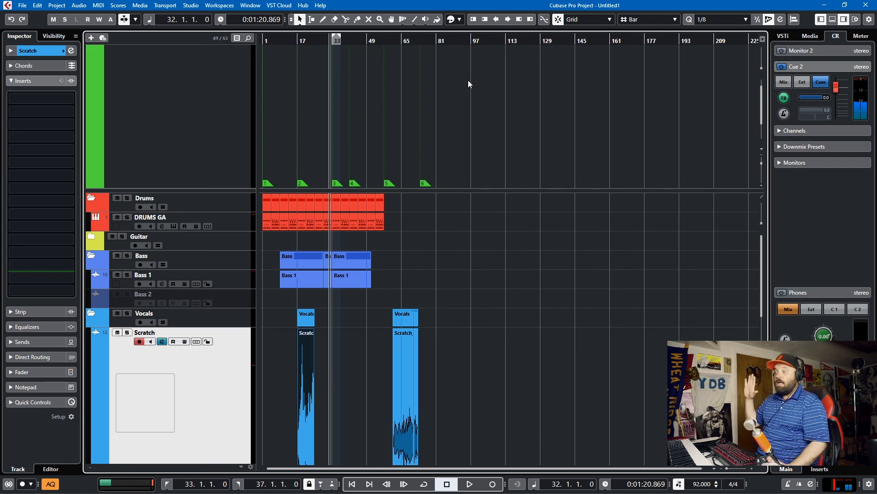